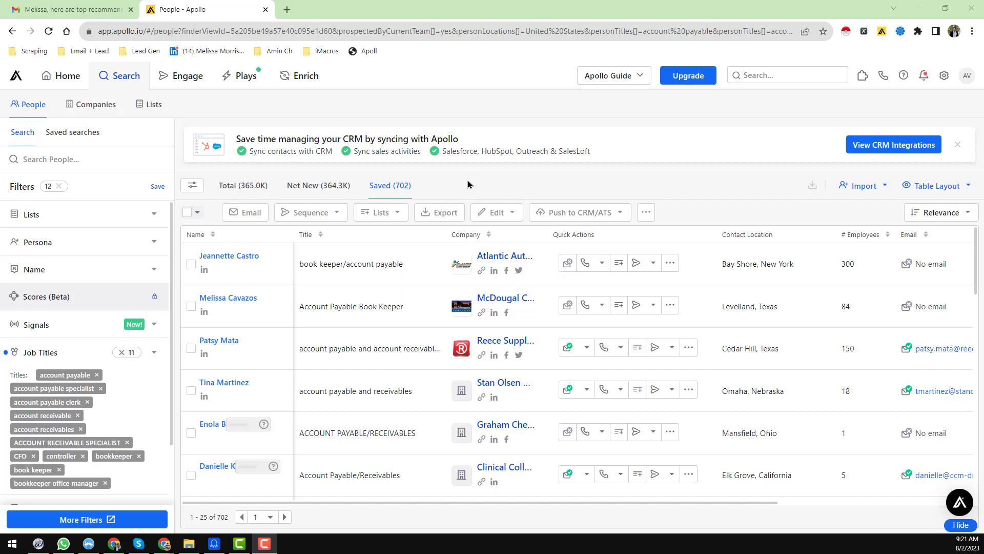
pyautogui.moveTo(447, 265)
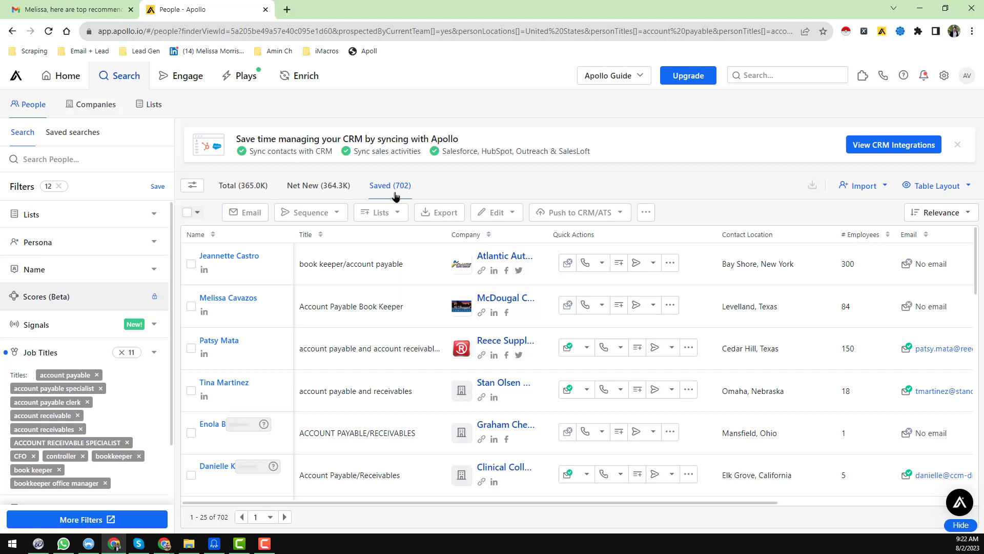
pyautogui.moveTo(407, 195)
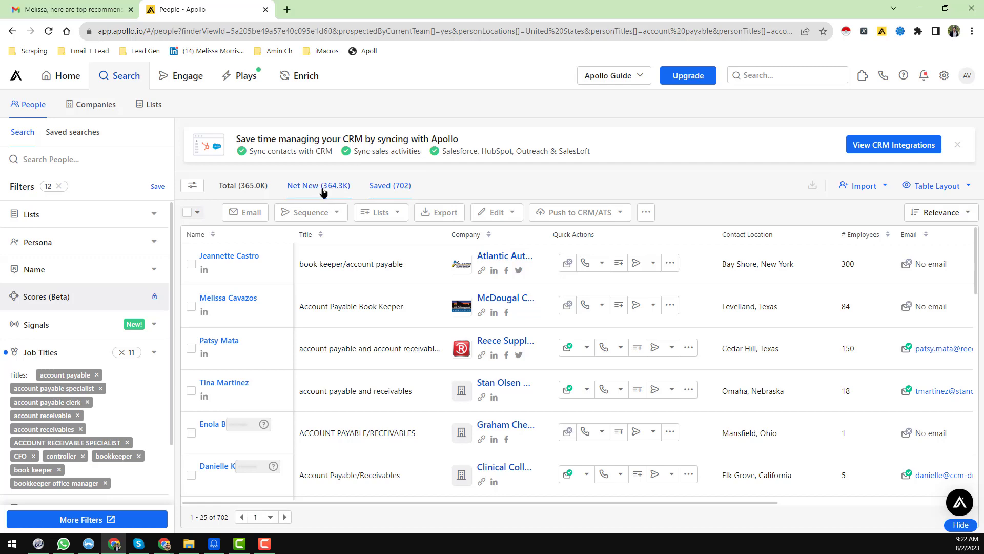
# Step: Switch to net new contacts, return to saved contacts, and launch Instant Data Scraper
pyautogui.click(390, 186)
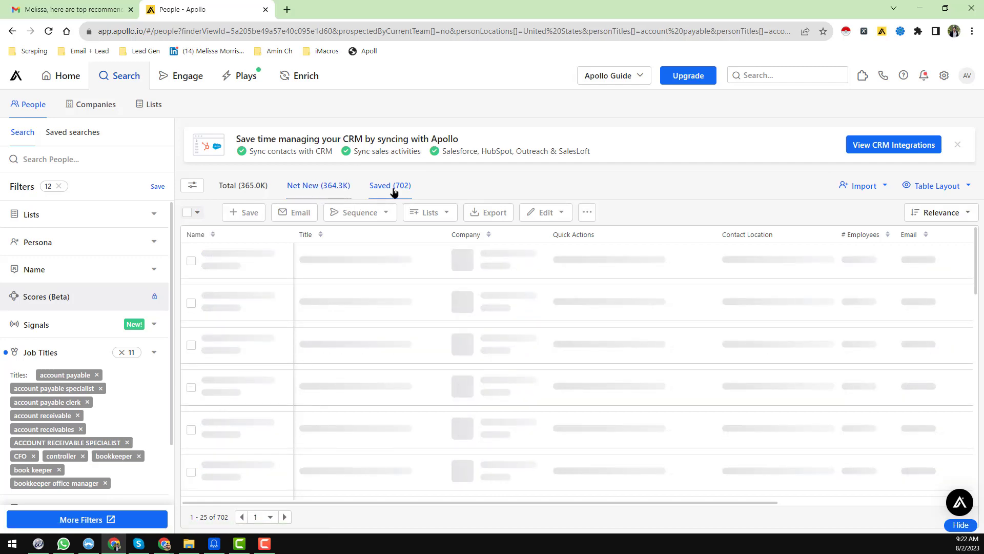
pyautogui.click(318, 185)
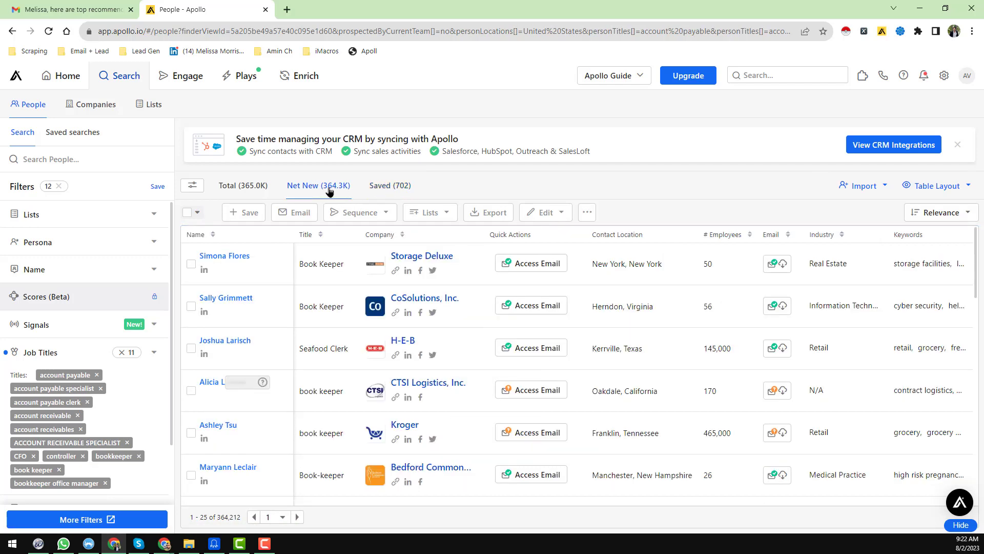
pyautogui.moveTo(328, 190)
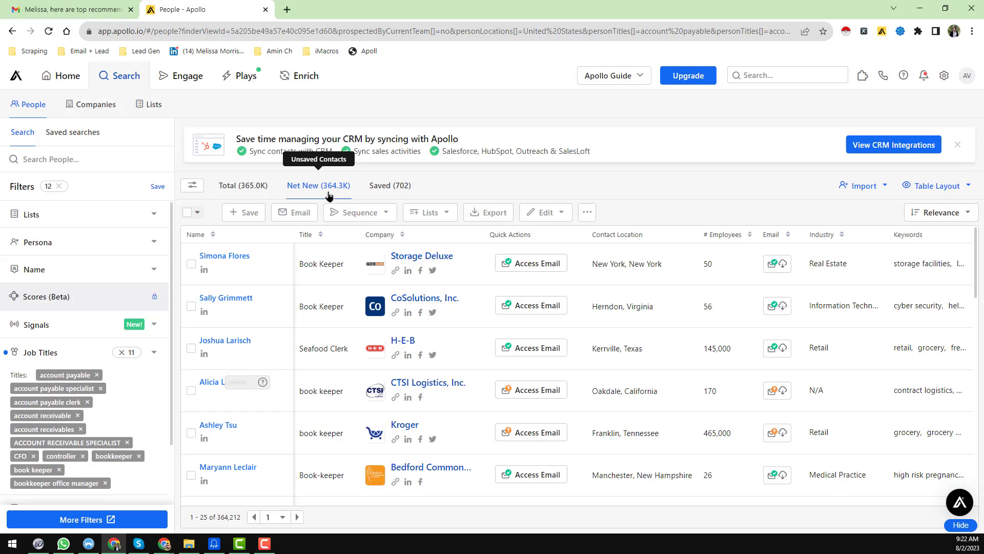
pyautogui.moveTo(397, 191)
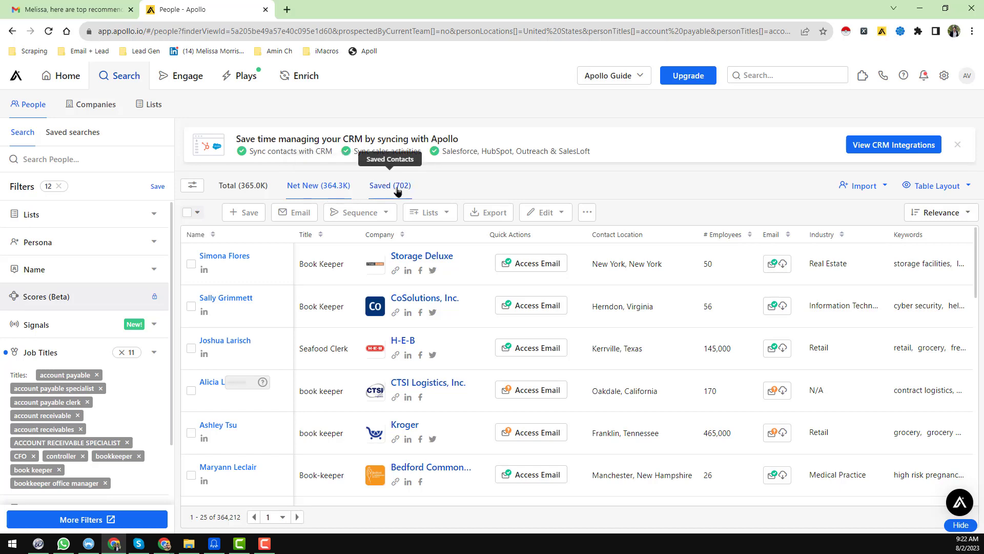
pyautogui.click(389, 185)
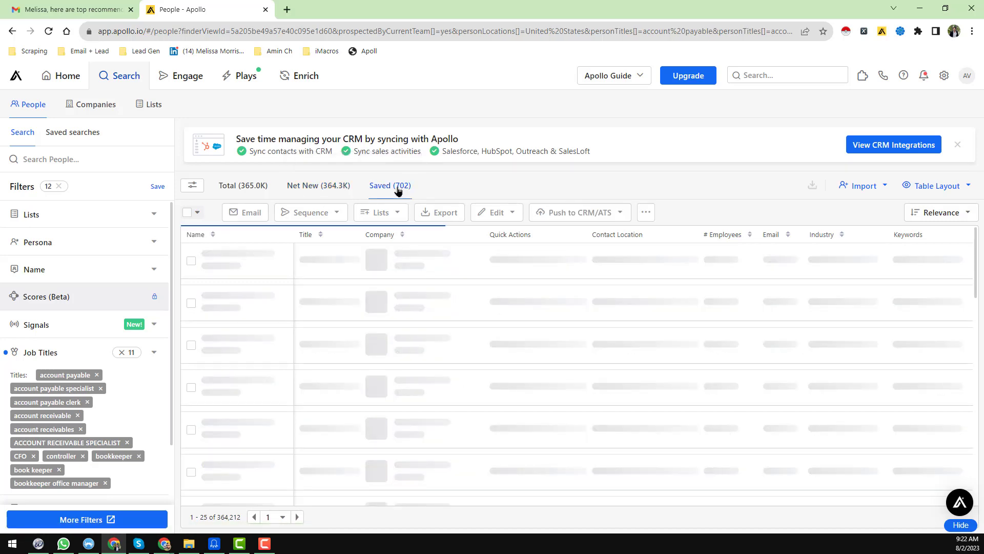
pyautogui.click(390, 185)
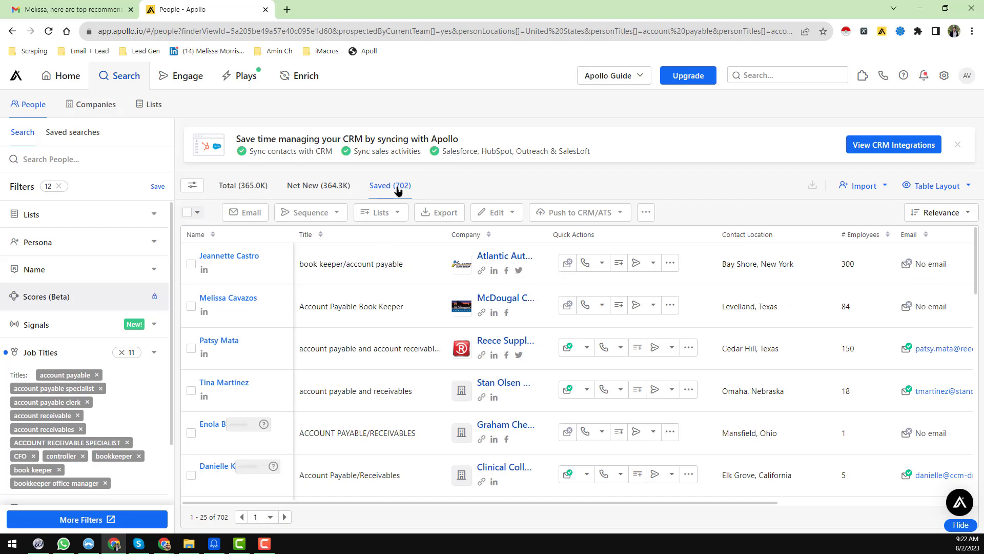
pyautogui.click(380, 212)
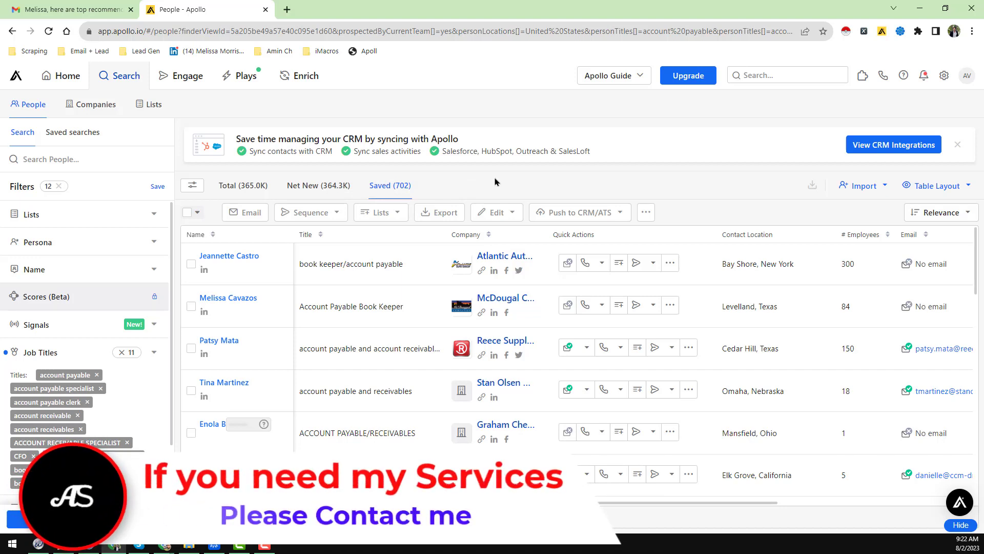
pyautogui.moveTo(492, 185)
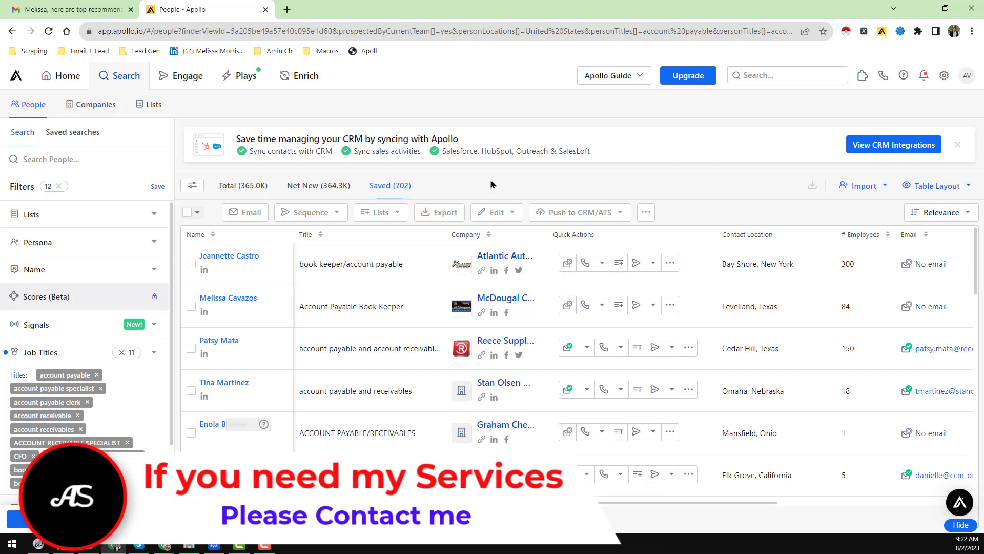
pyautogui.moveTo(401, 186)
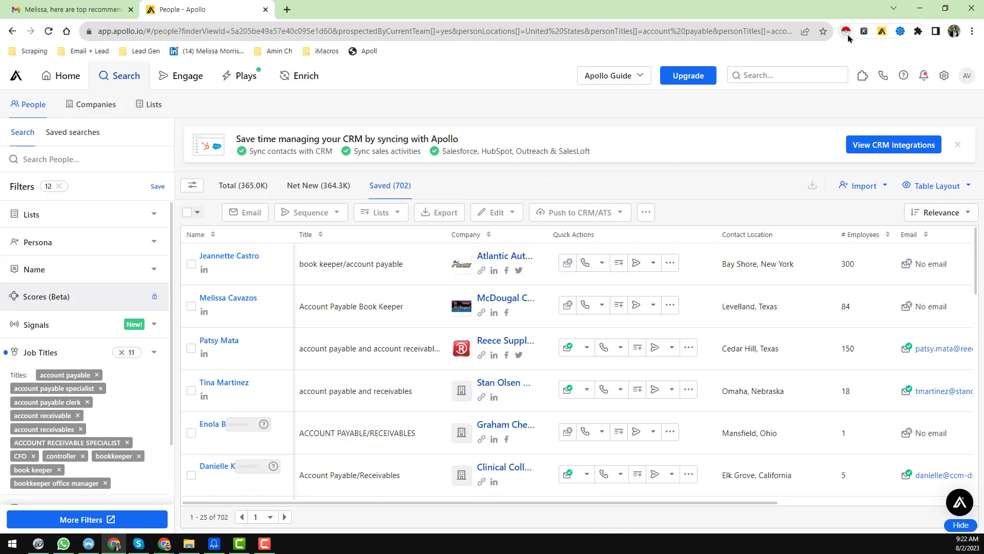
pyautogui.click(846, 32)
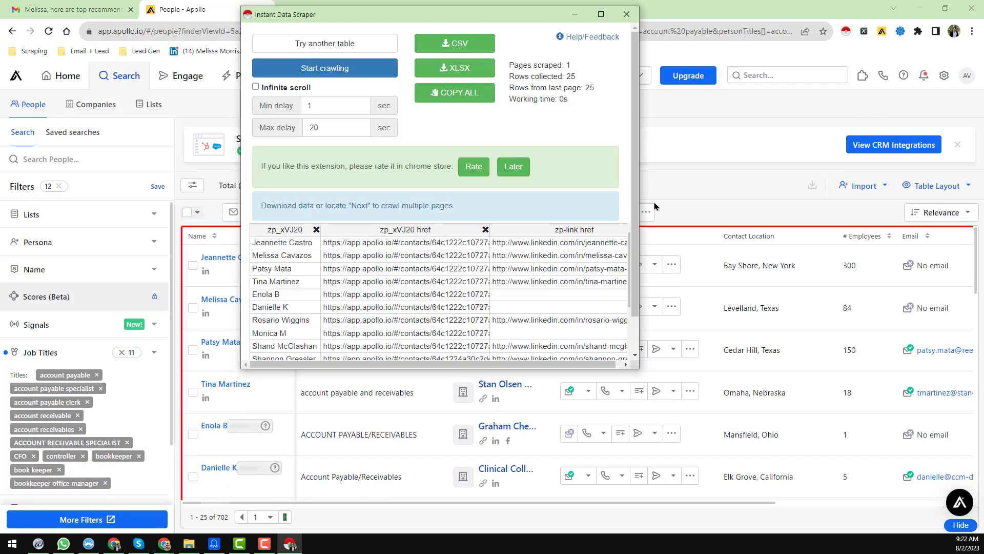
pyautogui.moveTo(267, 240)
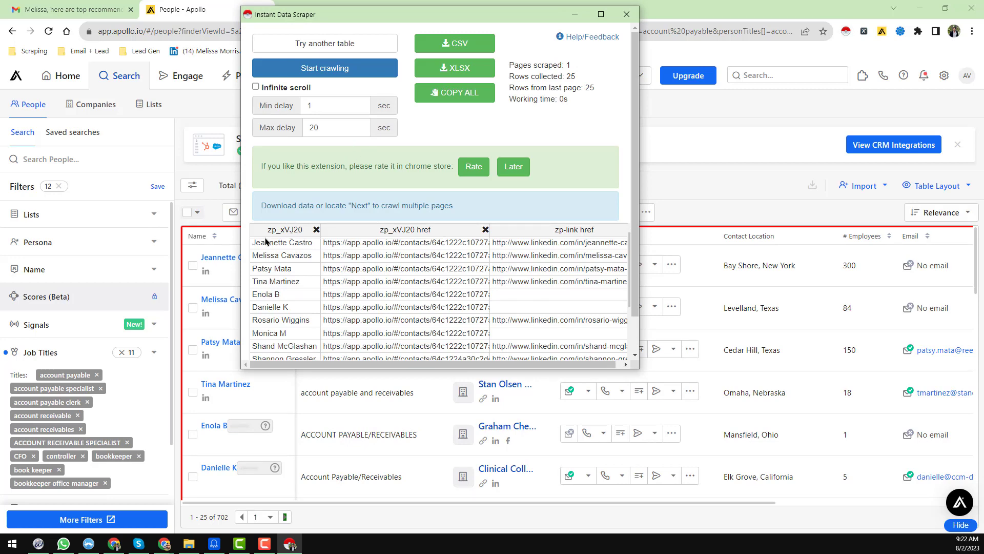
pyautogui.moveTo(415, 205)
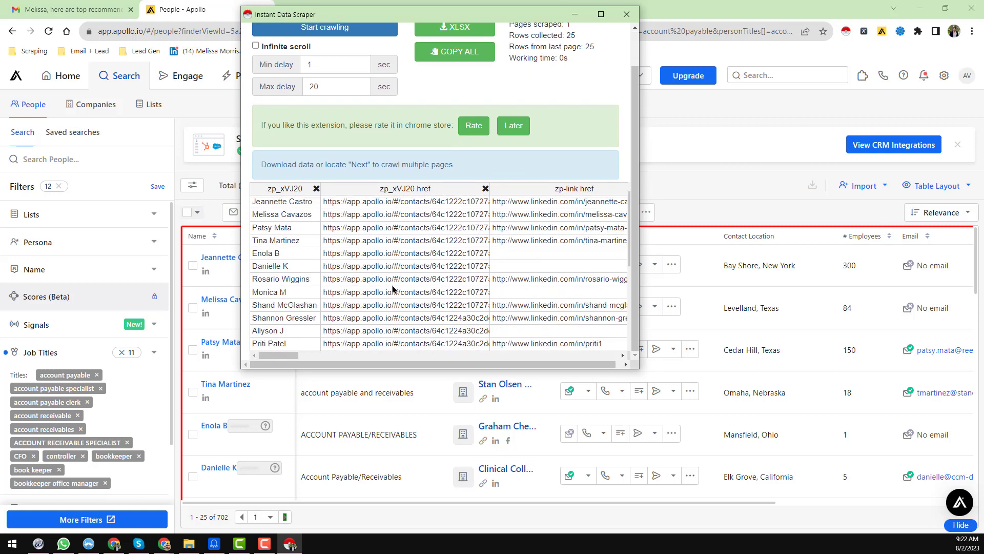
pyautogui.moveTo(400, 195)
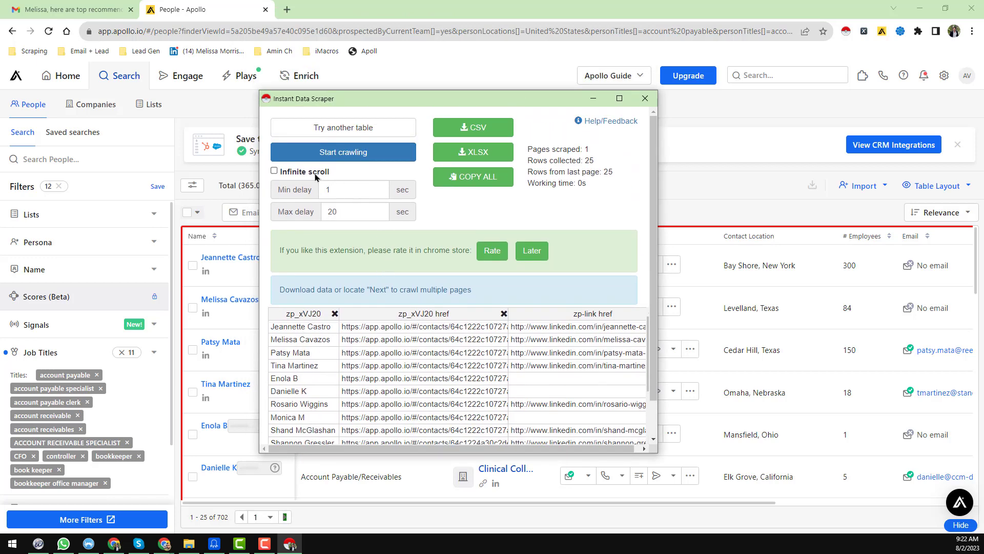
pyautogui.moveTo(370, 177)
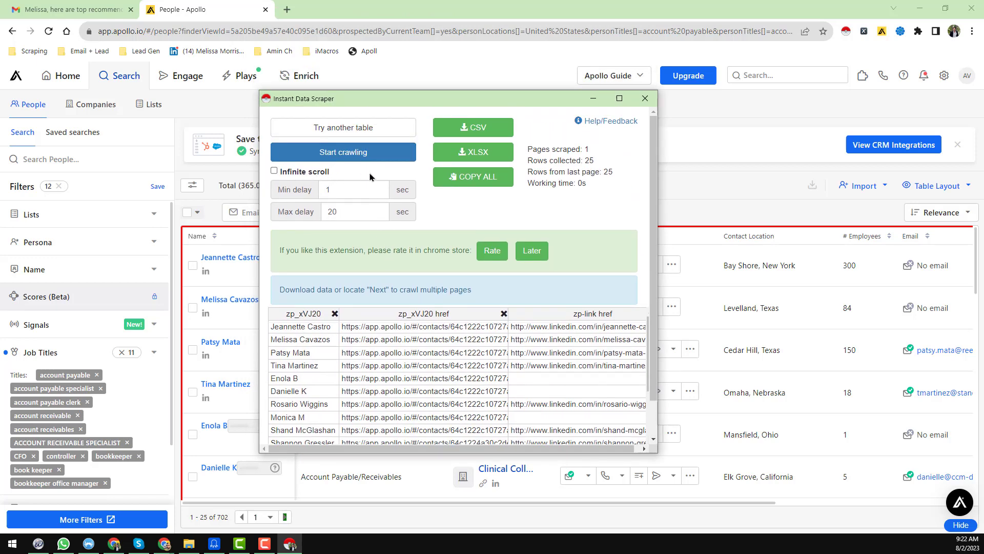
# Step: Set a 3-second minimum delay and crawl the pages, reaching 232 rows over 10 pages
pyautogui.click(349, 190)
pyautogui.write('3')
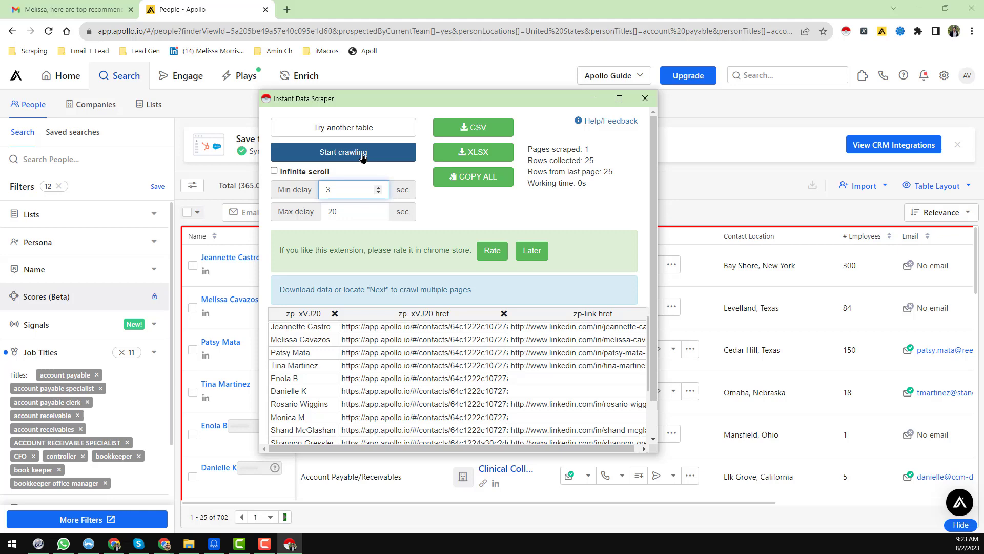
pyautogui.click(342, 152)
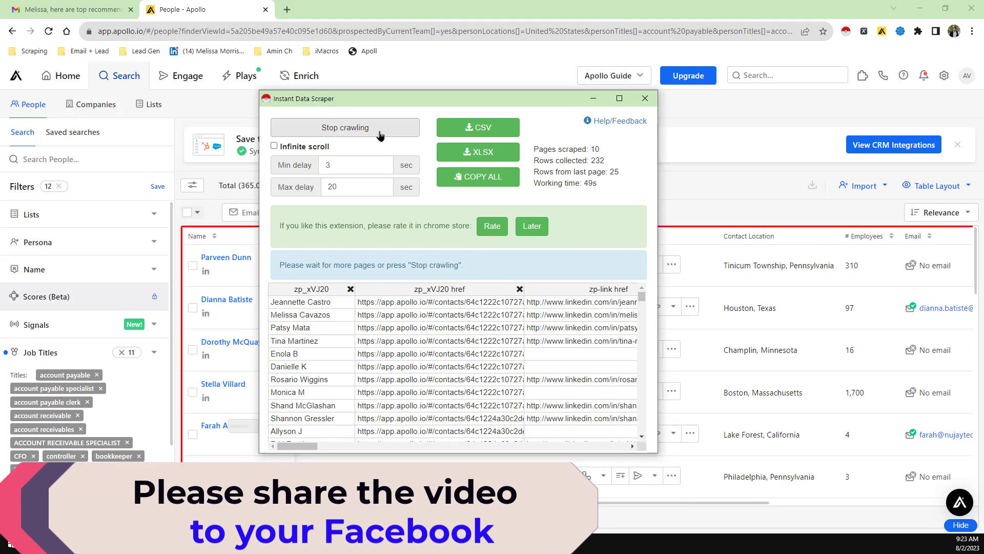
# Step: Stop crawling at 11 pages with 257 rows collected
pyautogui.click(345, 127)
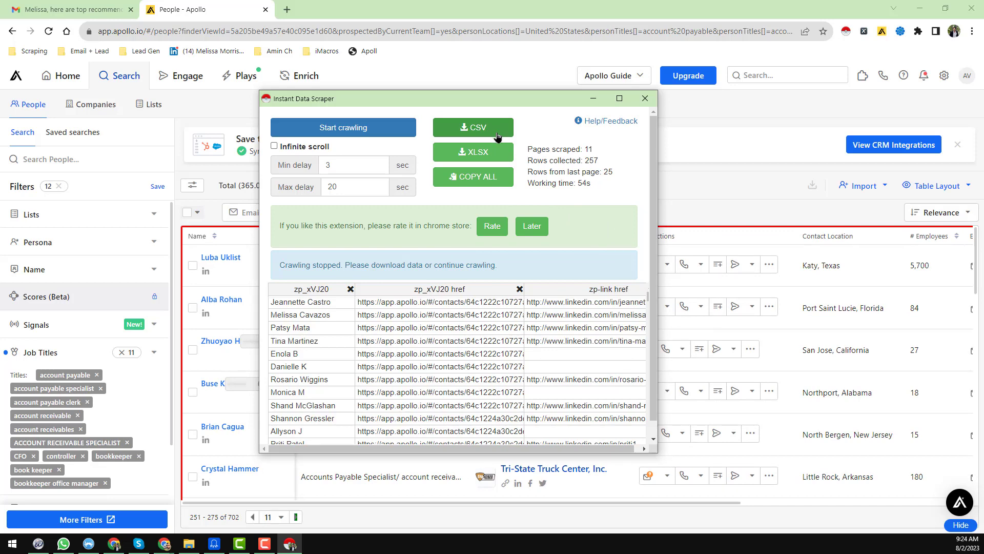
# Step: Save the 257 rows as app (2).csv in Downloads and open the file
pyautogui.click(473, 128)
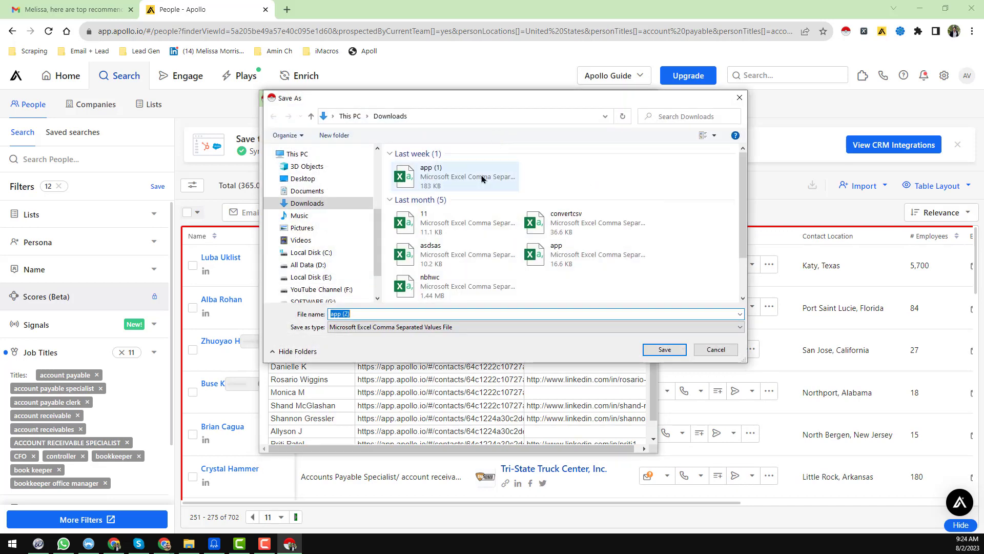
pyautogui.moveTo(575, 297)
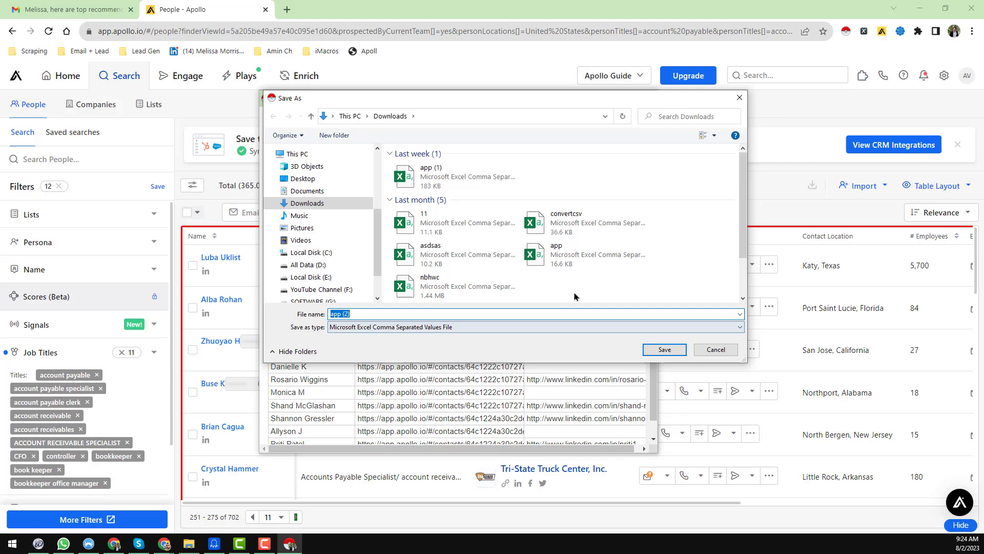
pyautogui.click(664, 349)
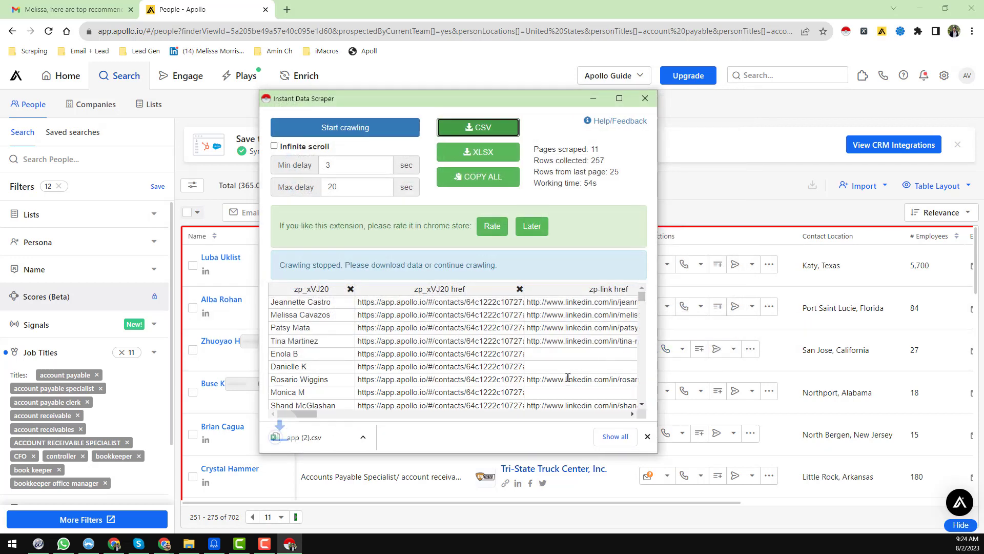
pyautogui.click(363, 437)
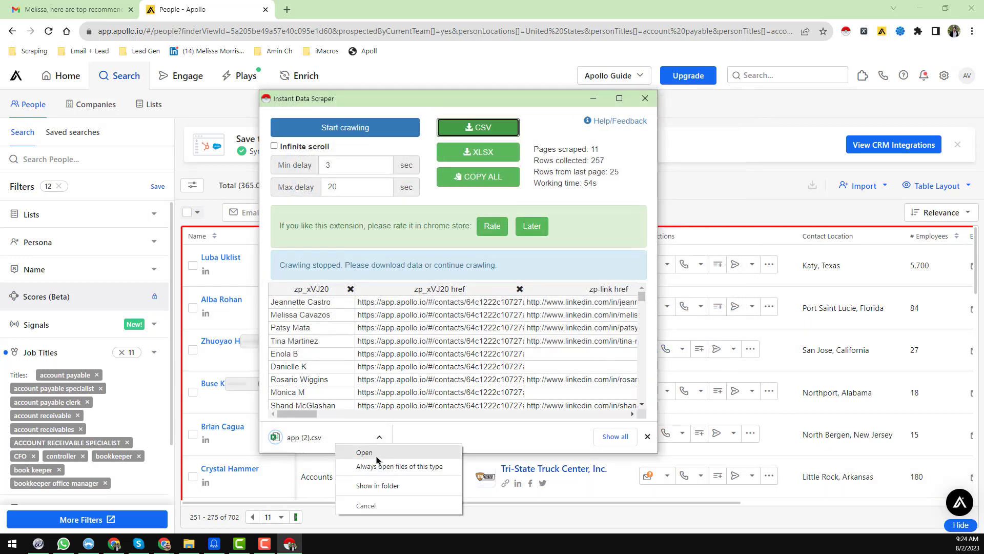
pyautogui.click(364, 452)
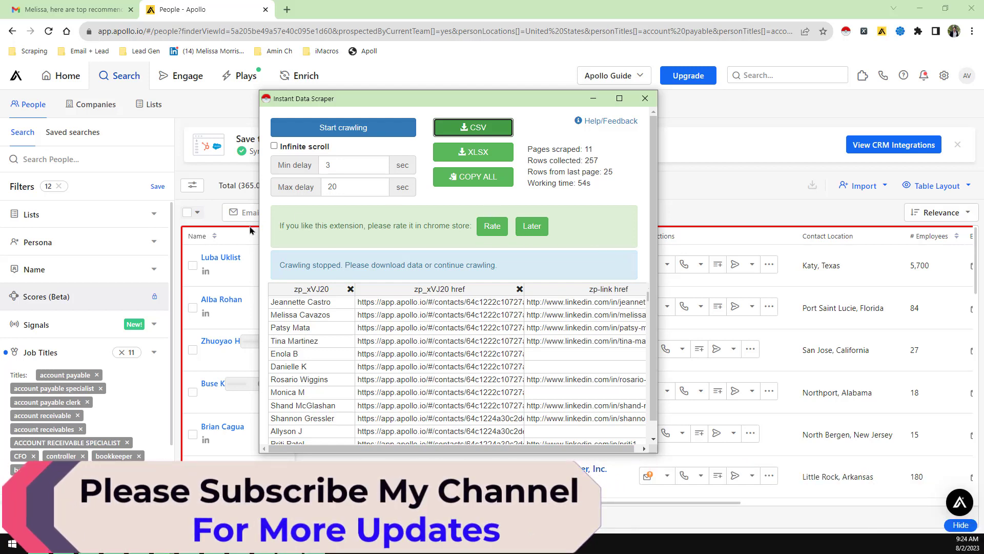
pyautogui.moveTo(312, 227)
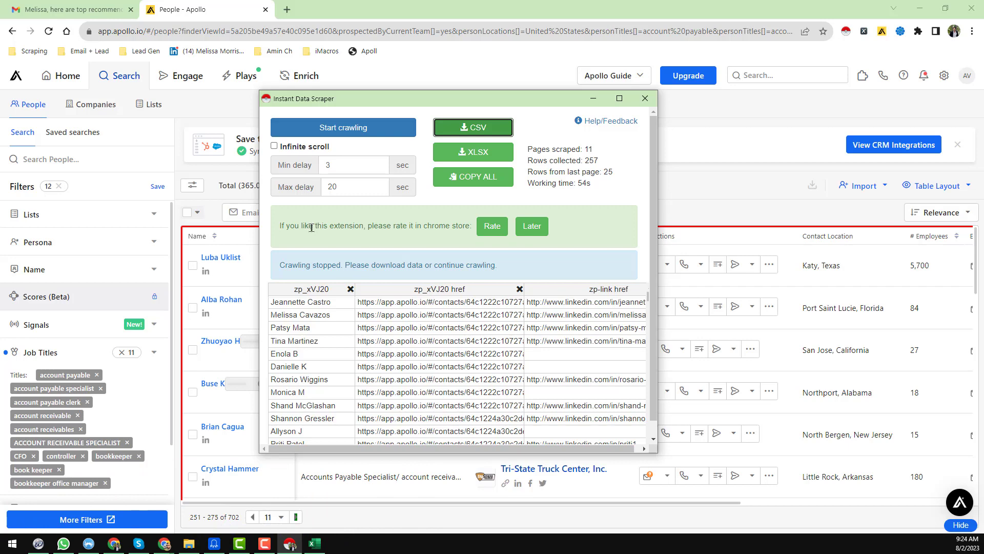
pyautogui.moveTo(627, 227)
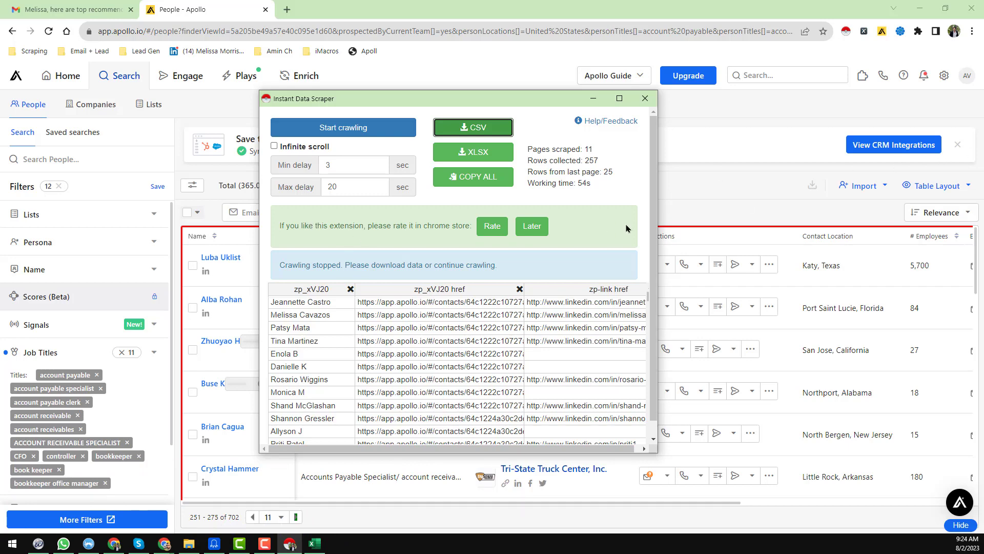